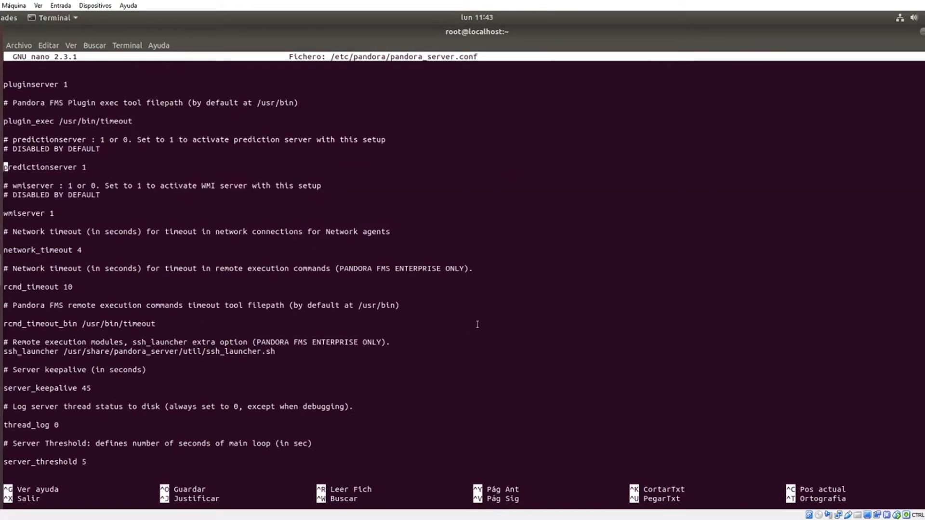
Leave the configuration file and open agent W701's modules via Recursos > Gestionar agentes.
{"action": "key", "text": "Ctrl+X"}
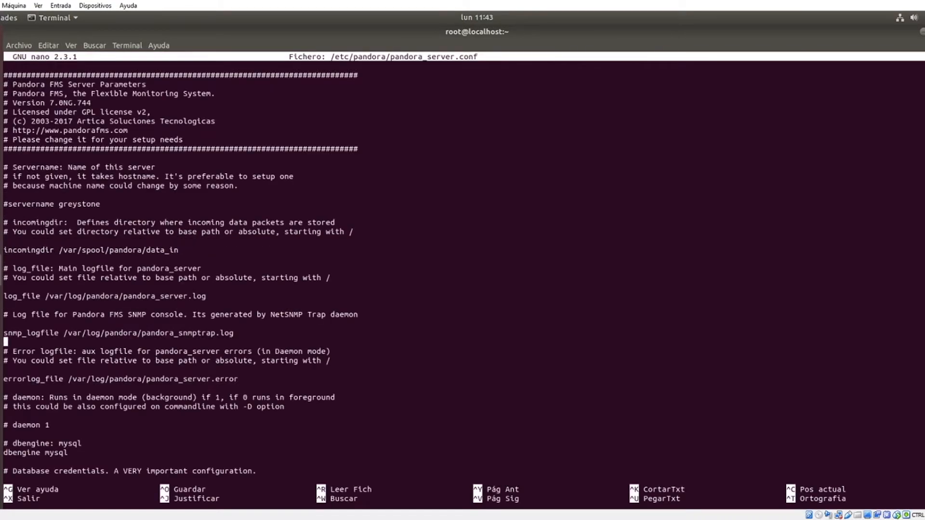
{"action": "scroll", "scroll_direction": "down", "scroll_amount": 3}
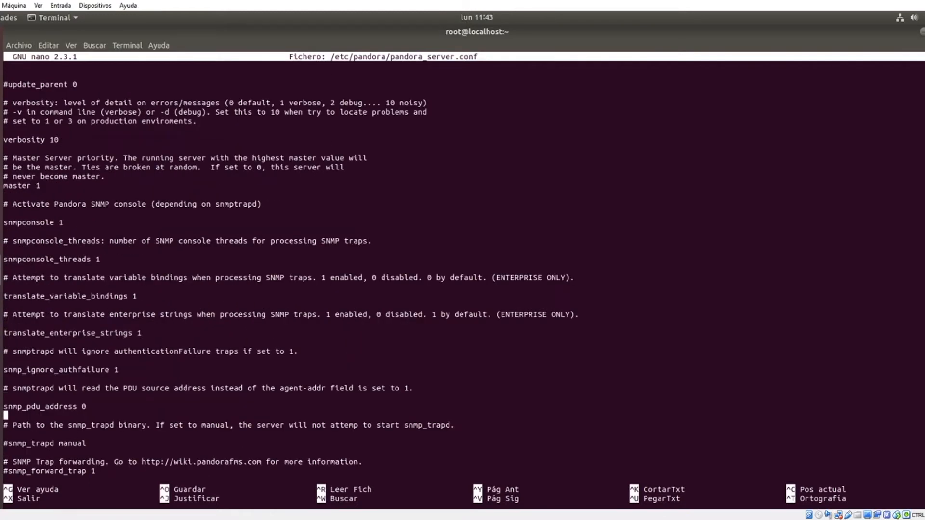
{"action": "scroll", "scroll_direction": "down", "scroll_amount": 3}
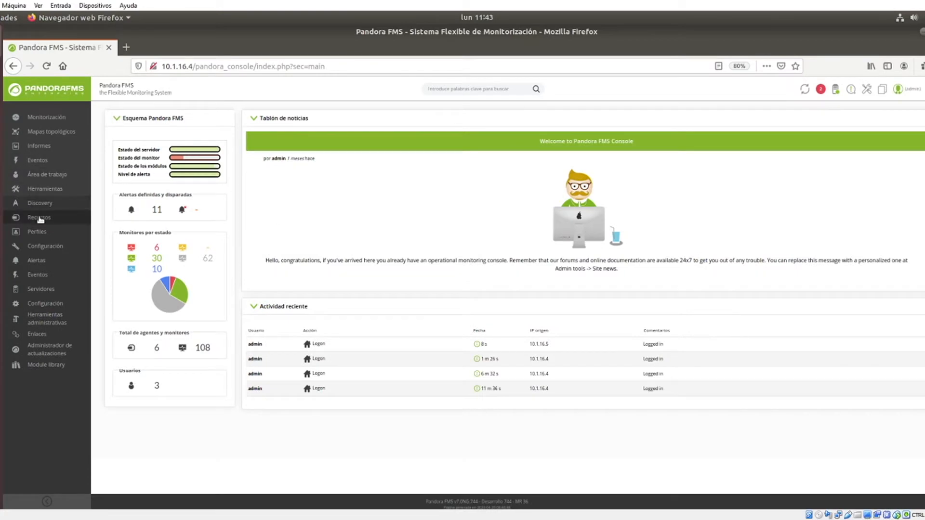
{"action": "left_click", "coordinate": [38, 217]}
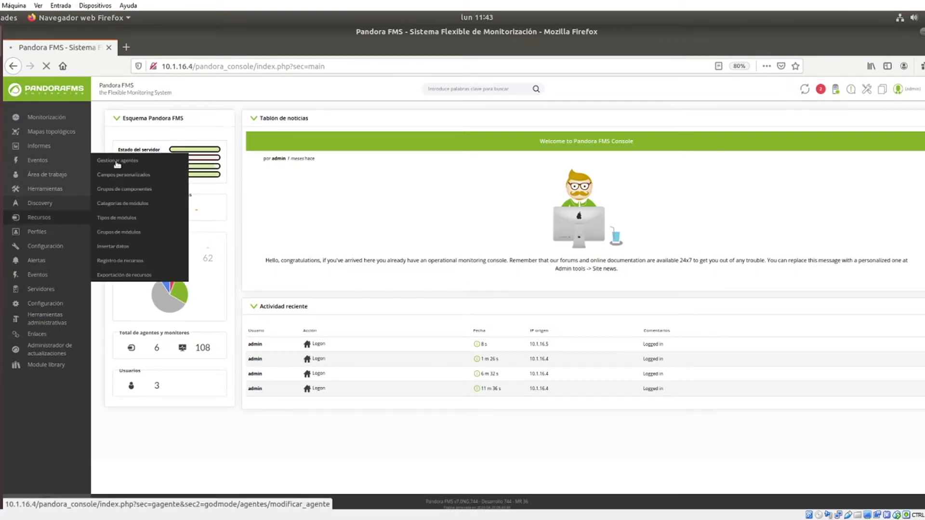
{"action": "left_click", "coordinate": [123, 160]}
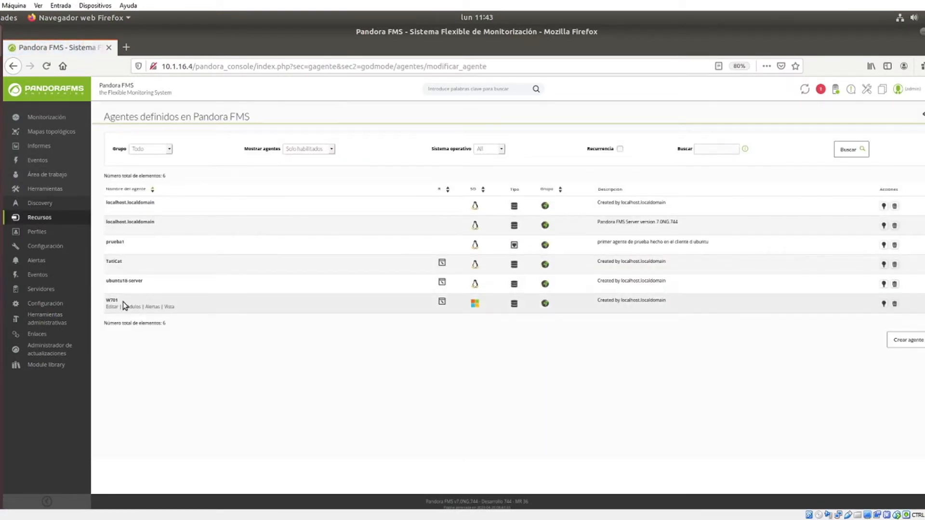
{"action": "mouse_move", "coordinate": [126, 297]}
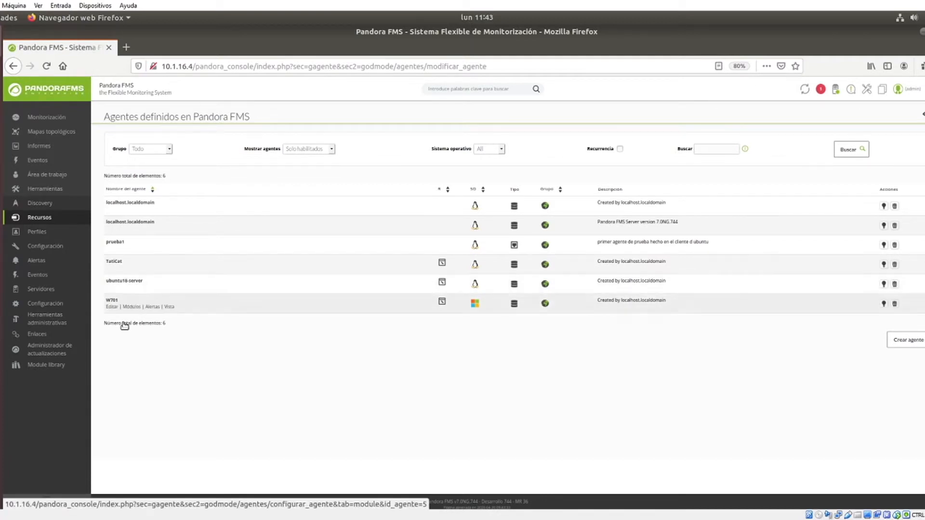
{"action": "left_click", "coordinate": [132, 307]}
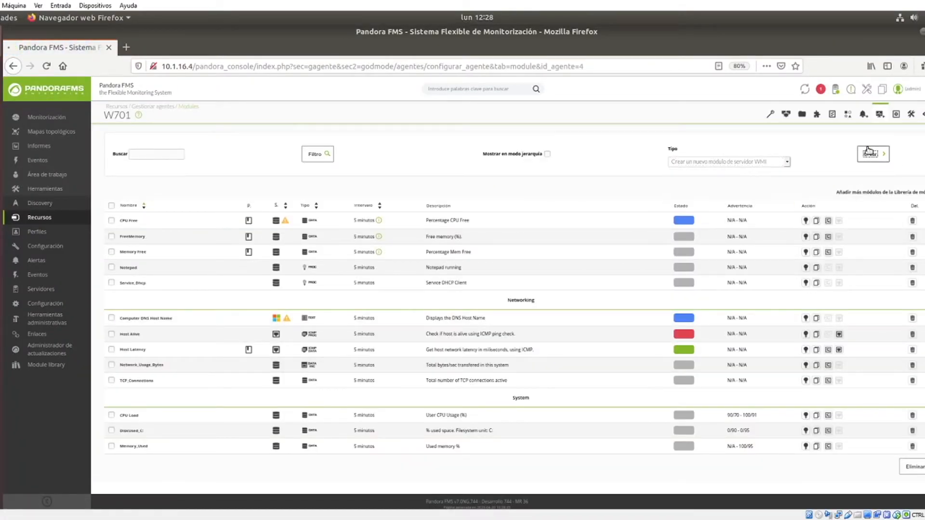
Create a WMI server module for W701 from the Windows Hardware Layer BIOS Status template.
{"action": "left_click", "coordinate": [870, 153]}
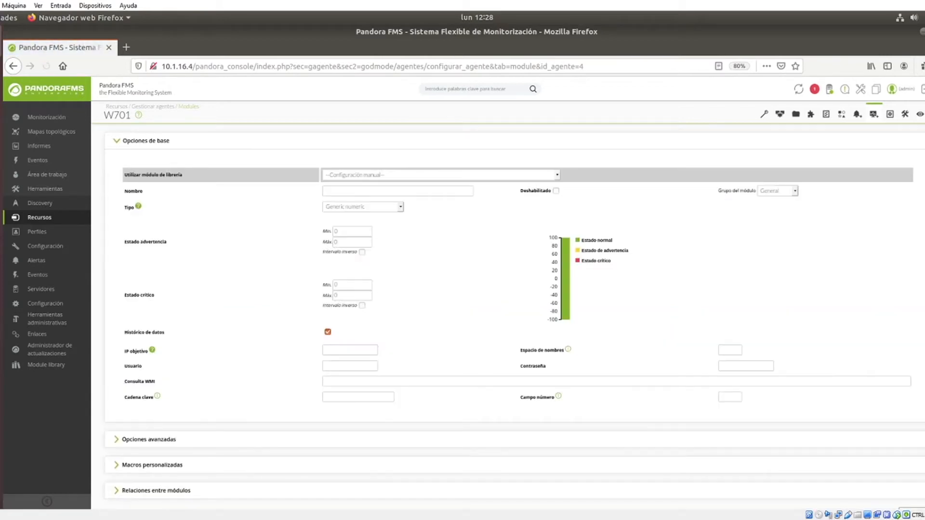
{"action": "left_click", "coordinate": [439, 175]}
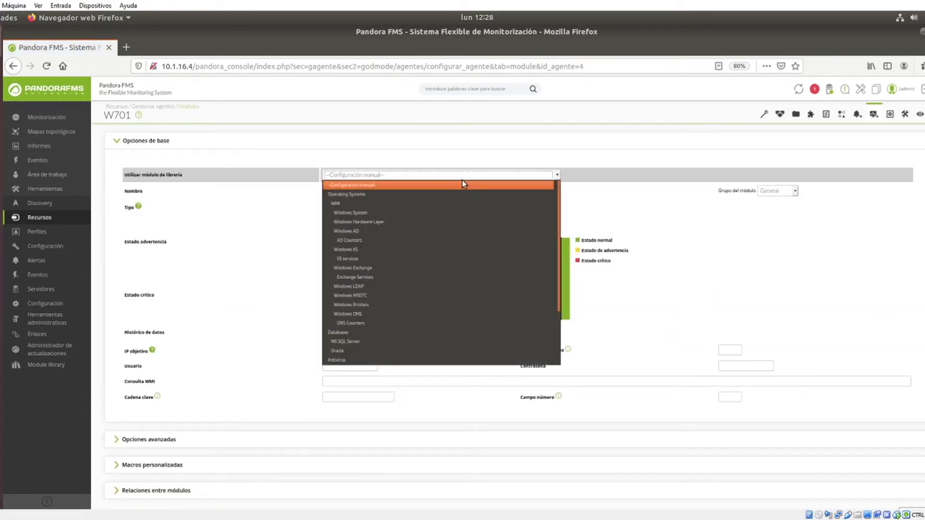
{"action": "mouse_move", "coordinate": [419, 242]}
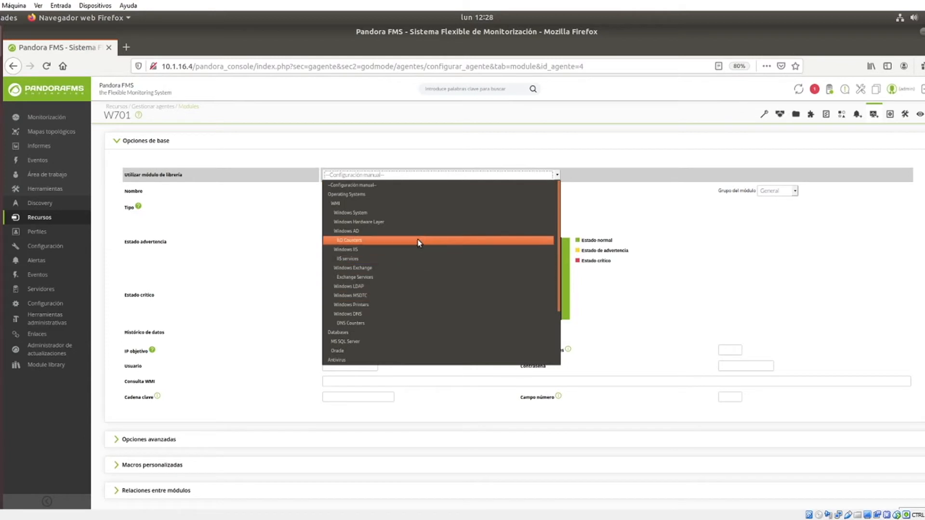
{"action": "mouse_move", "coordinate": [502, 198]}
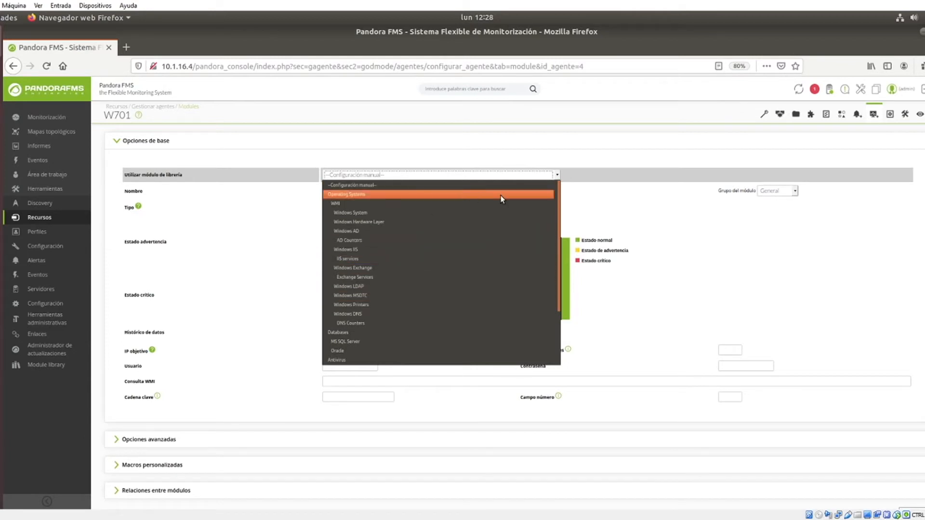
{"action": "mouse_move", "coordinate": [402, 188]}
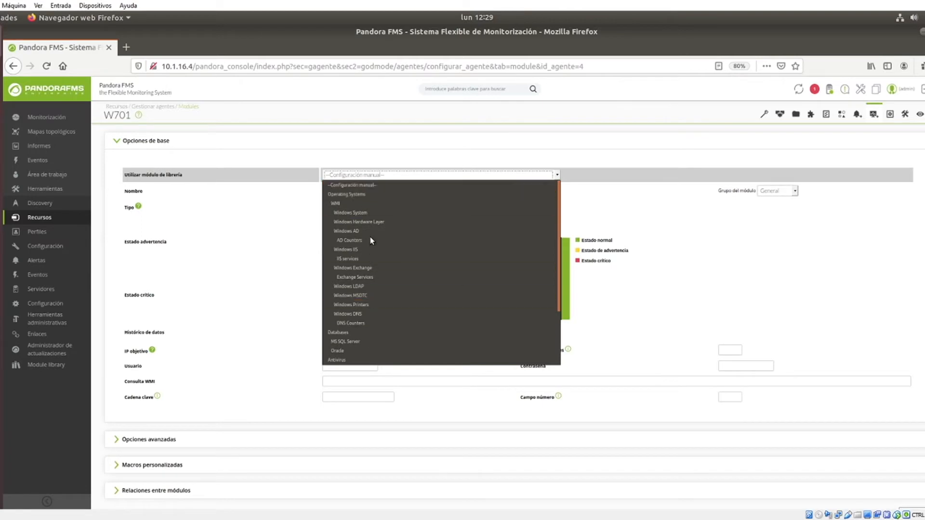
{"action": "left_click", "coordinate": [358, 221]}
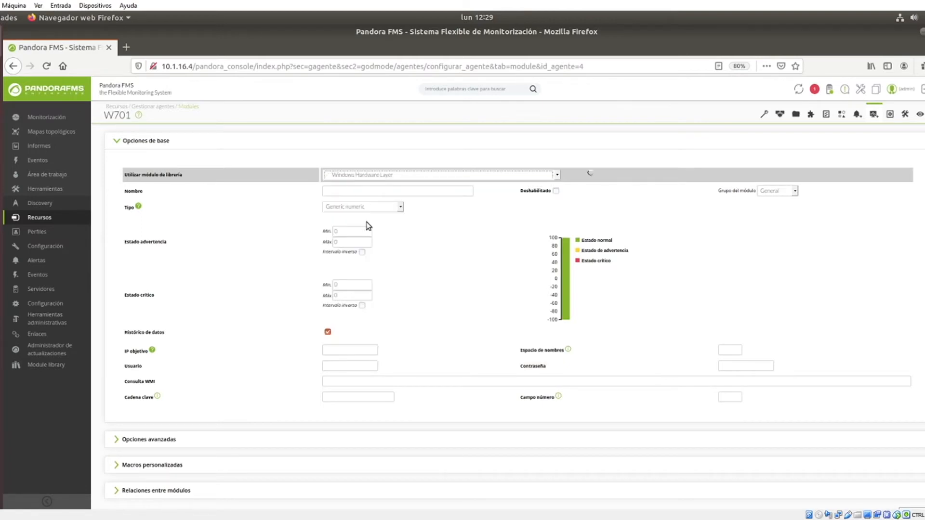
{"action": "left_click", "coordinate": [764, 175]}
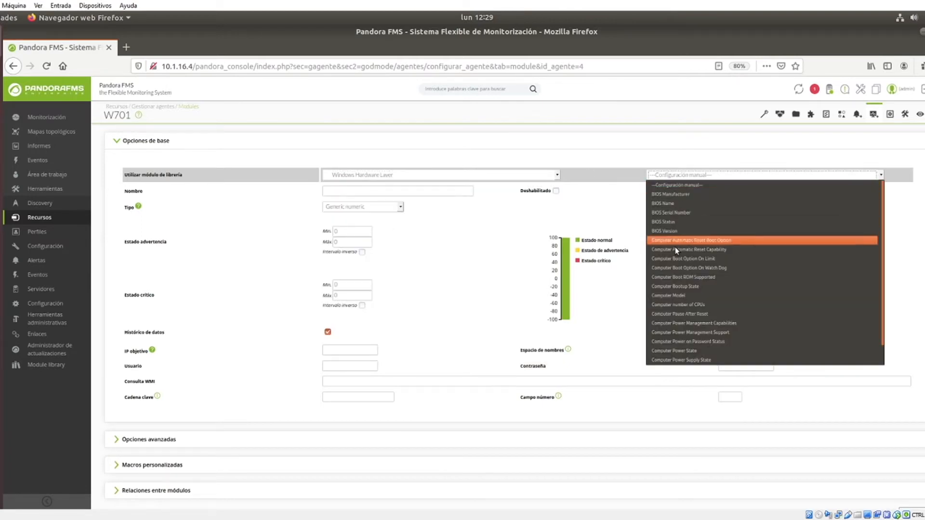
{"action": "mouse_move", "coordinate": [667, 228]}
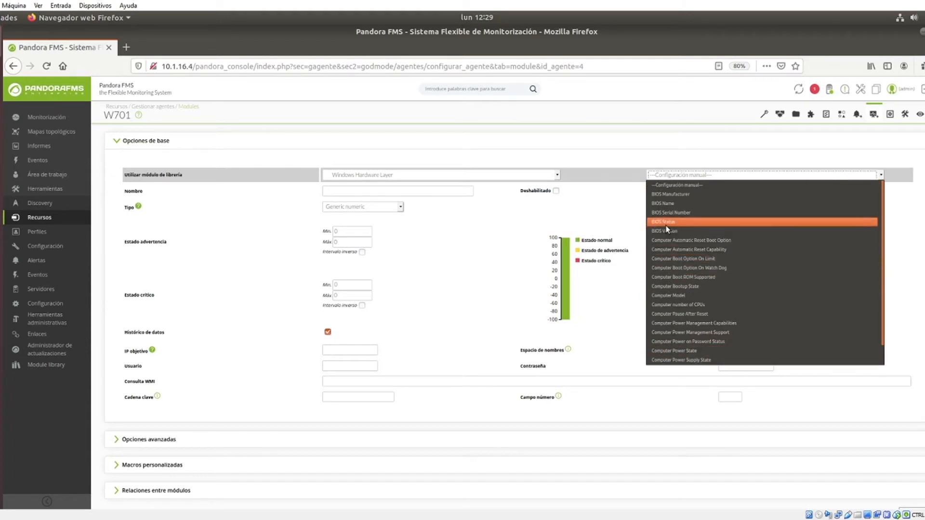
{"action": "left_click", "coordinate": [663, 221]}
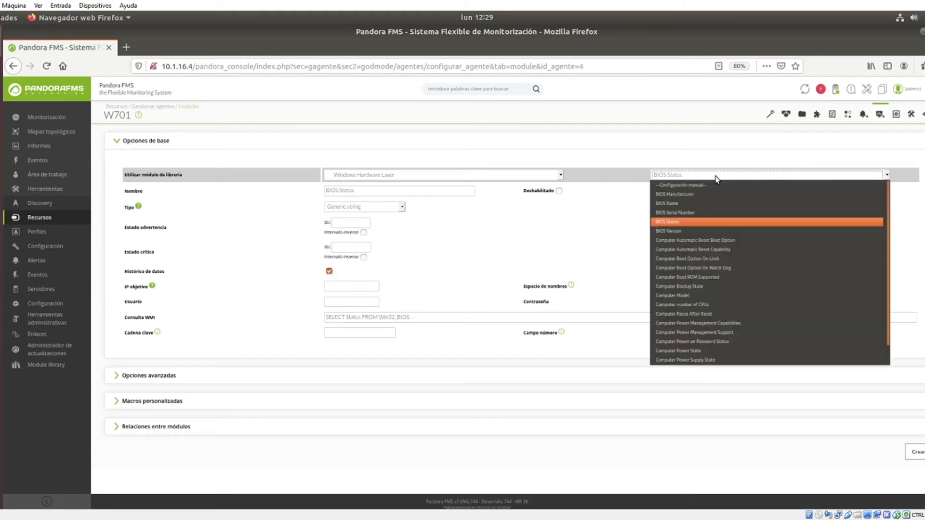
{"action": "left_click", "coordinate": [681, 185]}
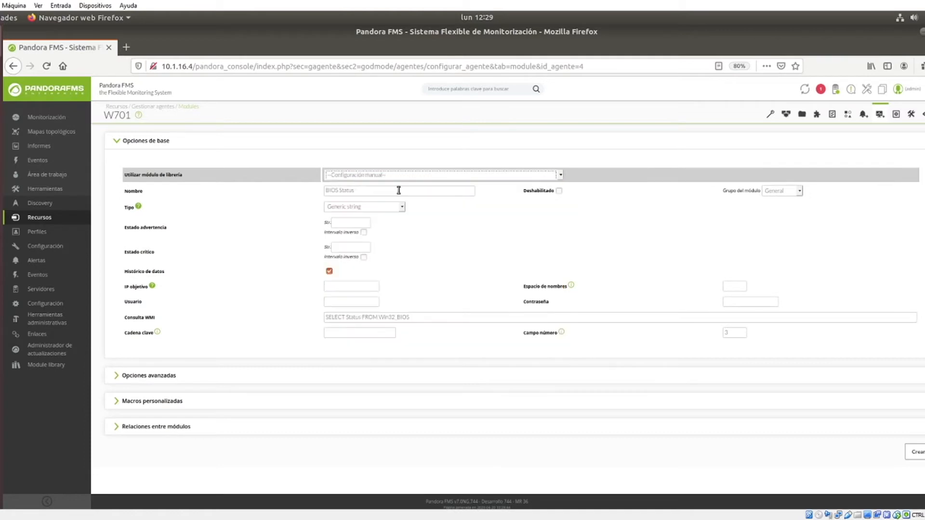
Load the IIS services Serv_MSFTPSVC library module and check the target IP, user and password.
{"action": "left_click", "coordinate": [441, 175]}
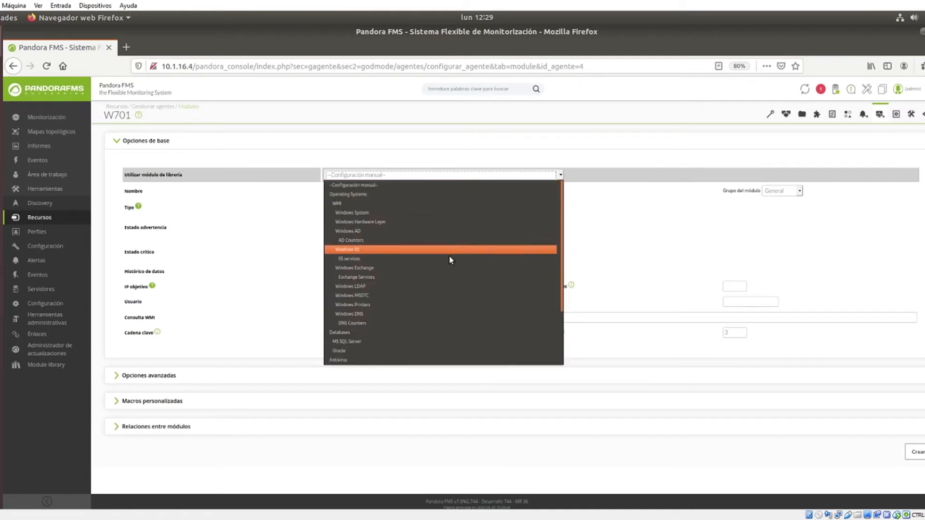
{"action": "left_click", "coordinate": [349, 258]}
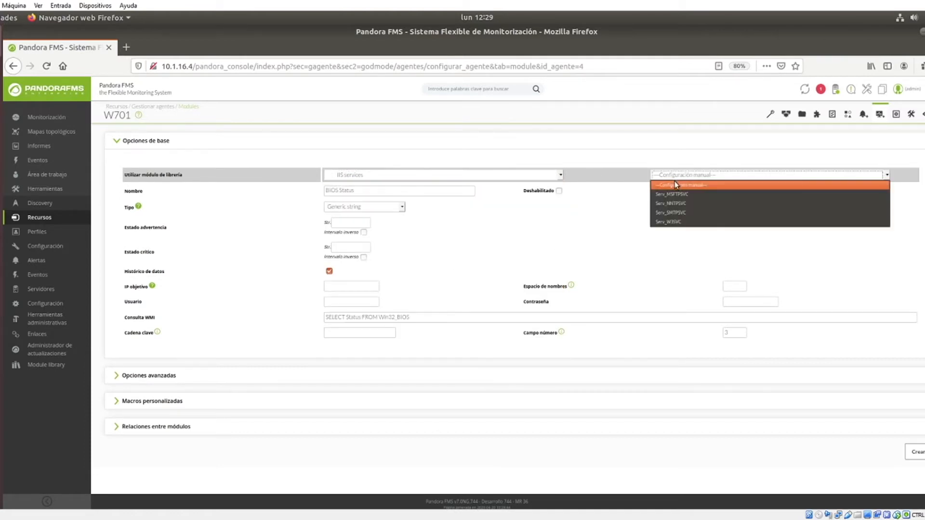
{"action": "left_click", "coordinate": [669, 194]}
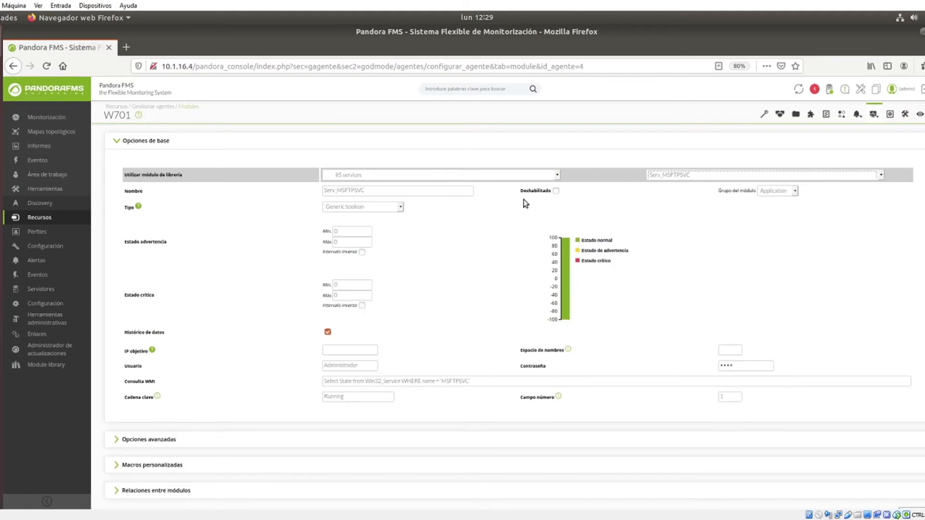
{"action": "left_click", "coordinate": [438, 175]}
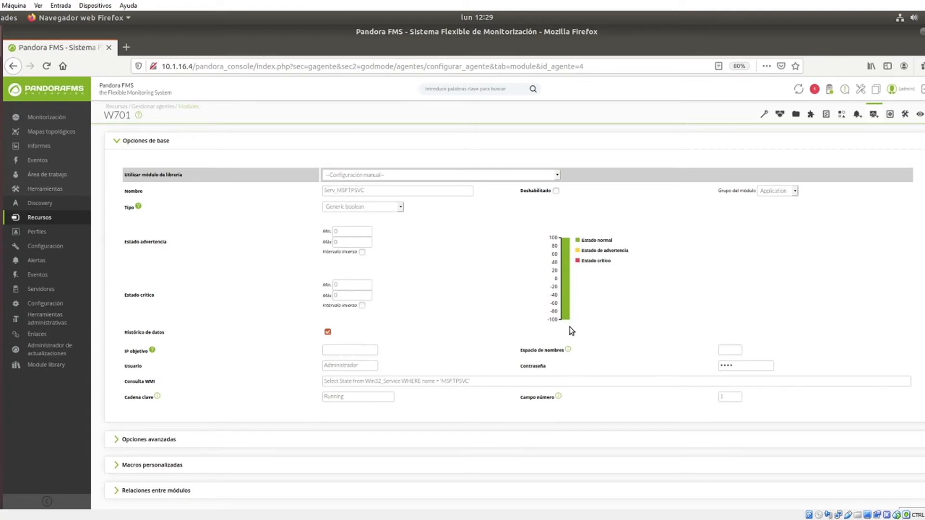
{"action": "mouse_move", "coordinate": [376, 375]}
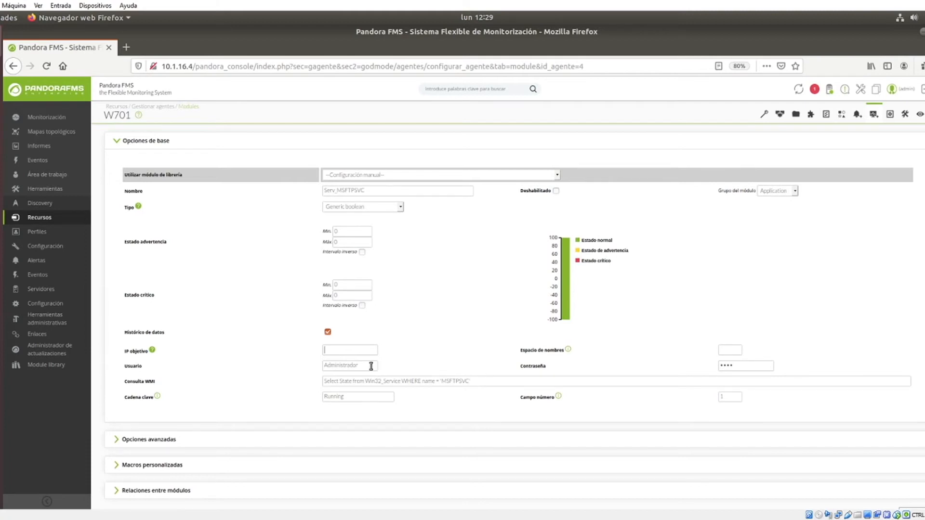
{"action": "double_click", "coordinate": [349, 366]}
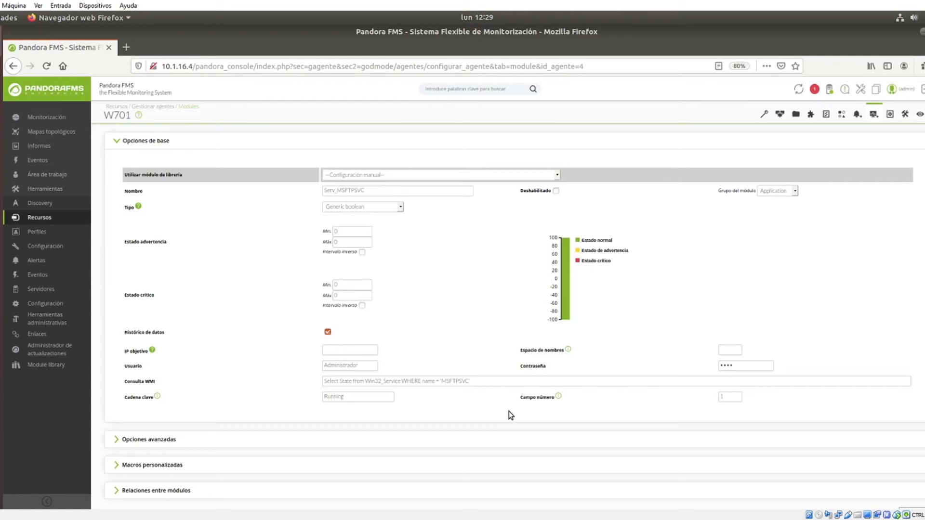
{"action": "mouse_move", "coordinate": [414, 515]}
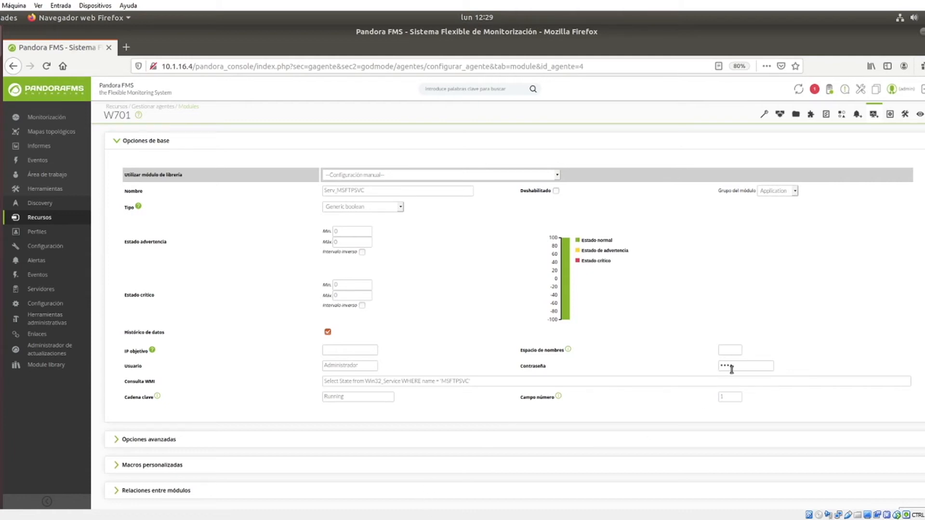
{"action": "double_click", "coordinate": [350, 365]}
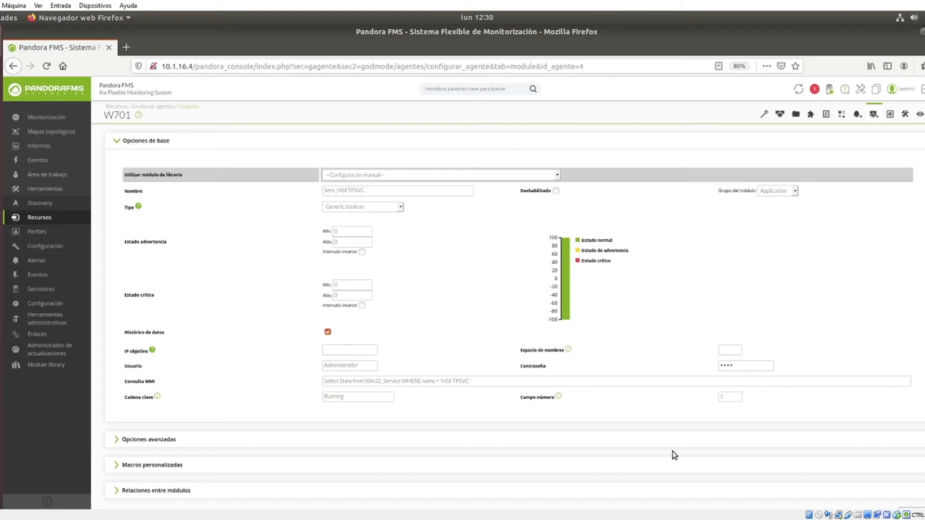
Scroll through the advanced options: interval, tags, MSFTPSVC status description and instructions.
{"action": "scroll", "scroll_direction": "down", "scroll_amount": 3}
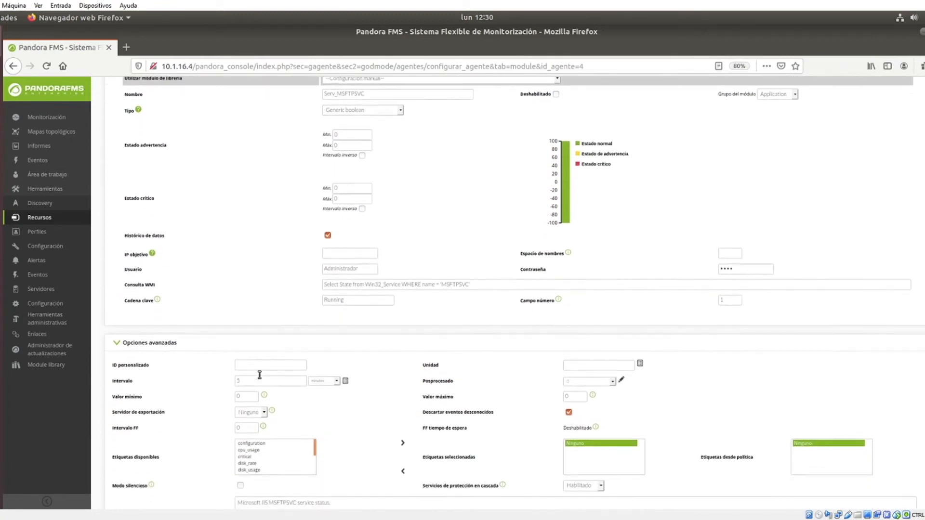
{"action": "scroll", "scroll_direction": "down", "scroll_amount": 3}
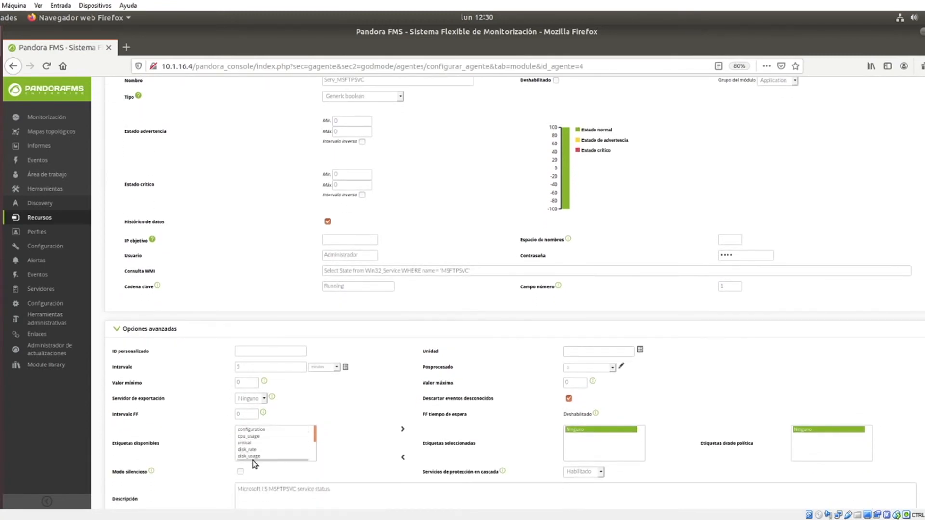
{"action": "scroll", "scroll_direction": "down", "scroll_amount": 3}
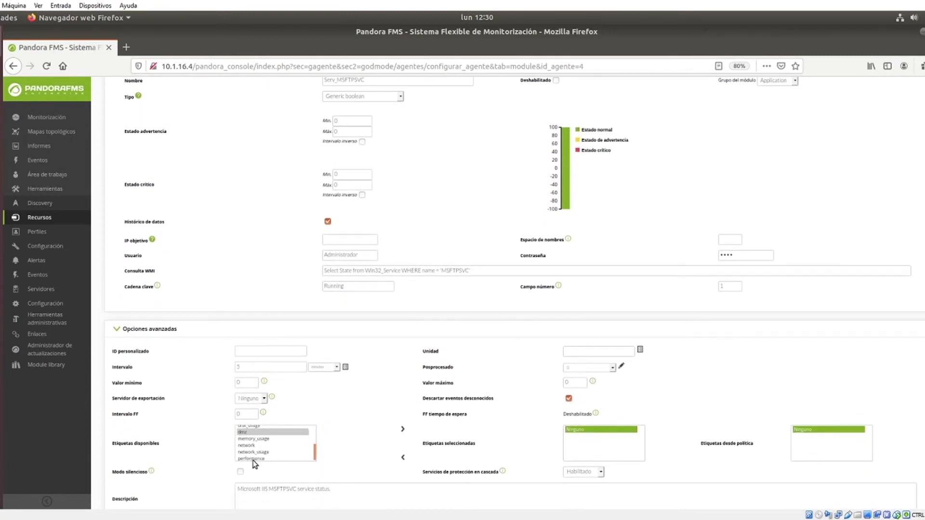
{"action": "scroll", "scroll_direction": "down", "scroll_amount": 3}
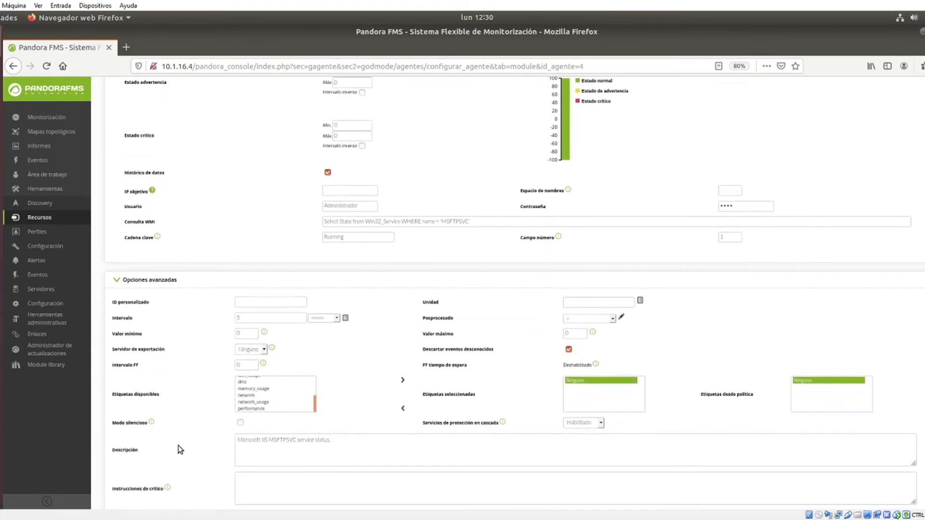
{"action": "scroll", "scroll_direction": "down", "scroll_amount": 3}
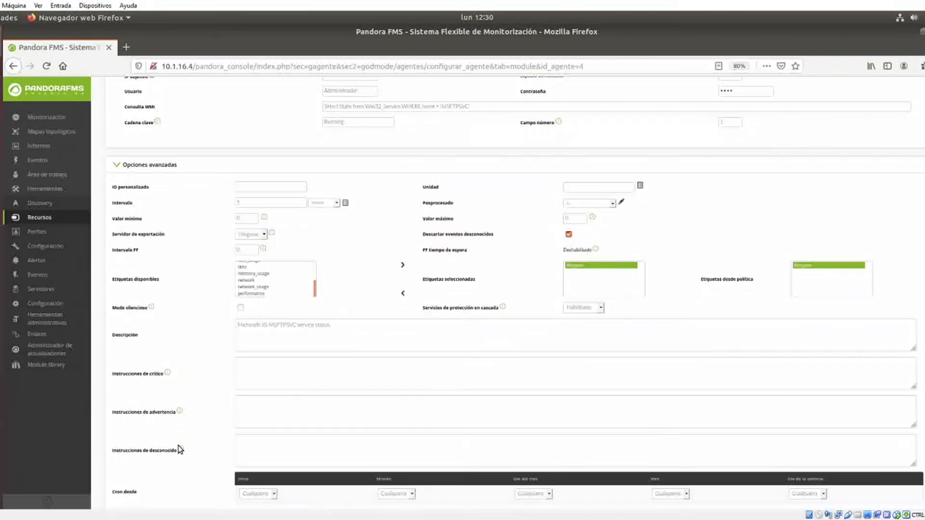
{"action": "scroll", "scroll_direction": "down", "scroll_amount": 3}
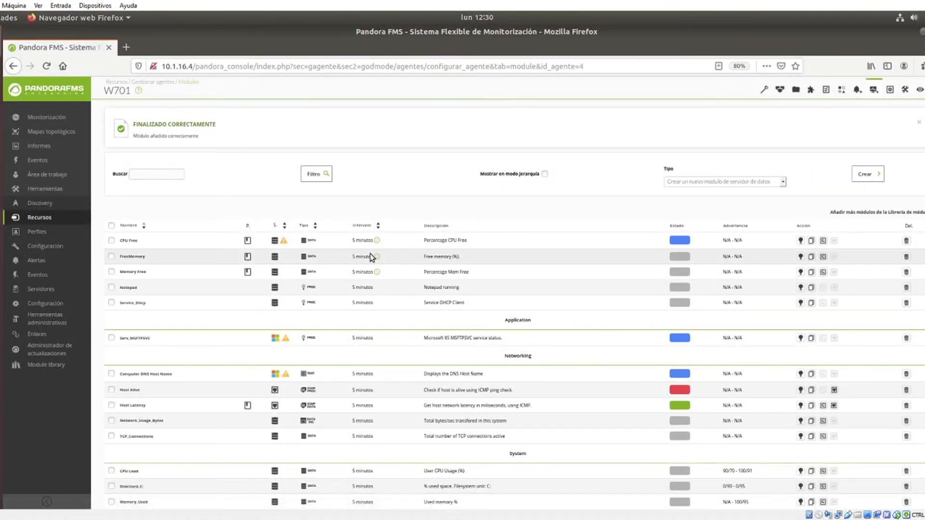
Save the Serv_MSFTPSVC module and confirm it appears under Application in W701's modules.
{"action": "left_click", "coordinate": [39, 217]}
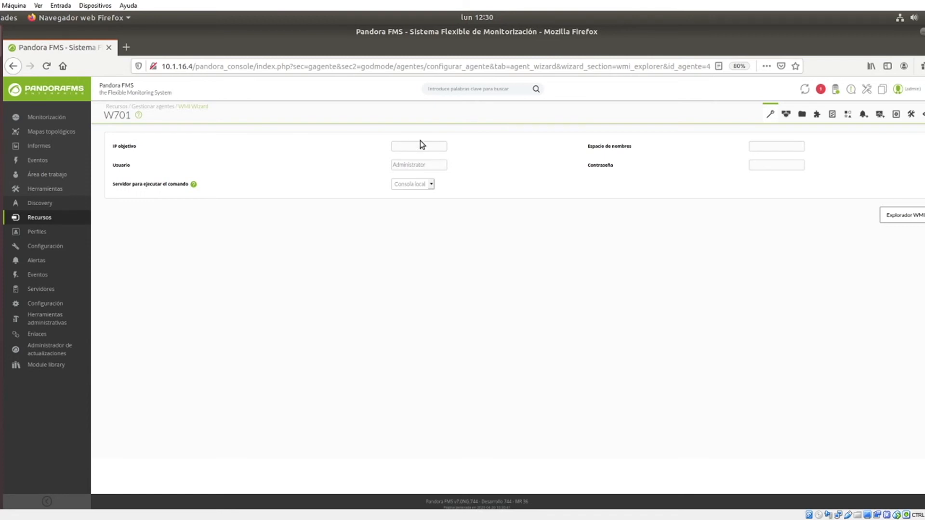
Enter the target IP in W701's WMI wizard and run the WMI exploration.
{"action": "left_click", "coordinate": [418, 146]}
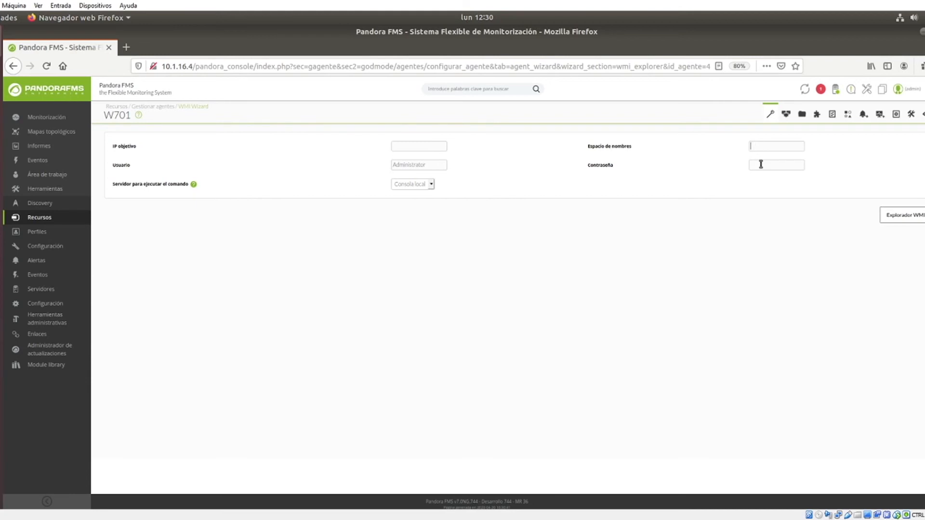
{"action": "mouse_move", "coordinate": [750, 242]}
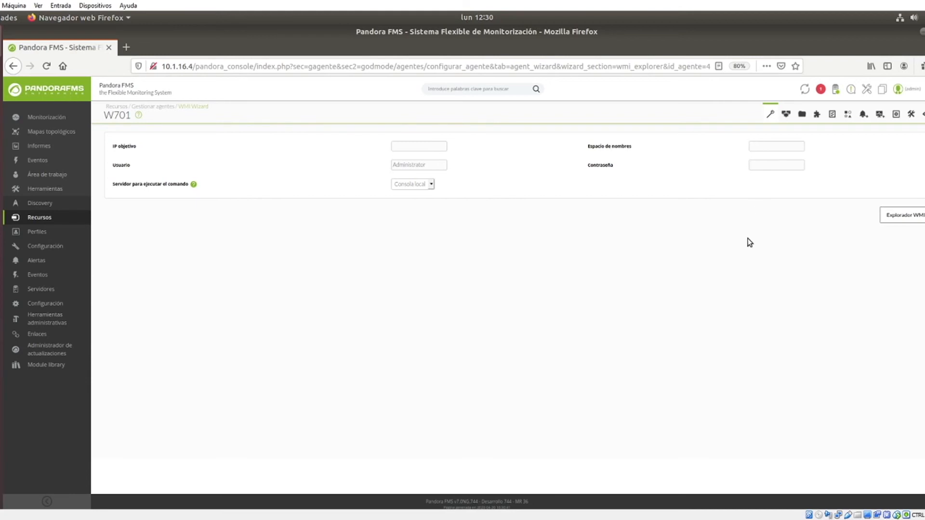
{"action": "mouse_move", "coordinate": [872, 242]}
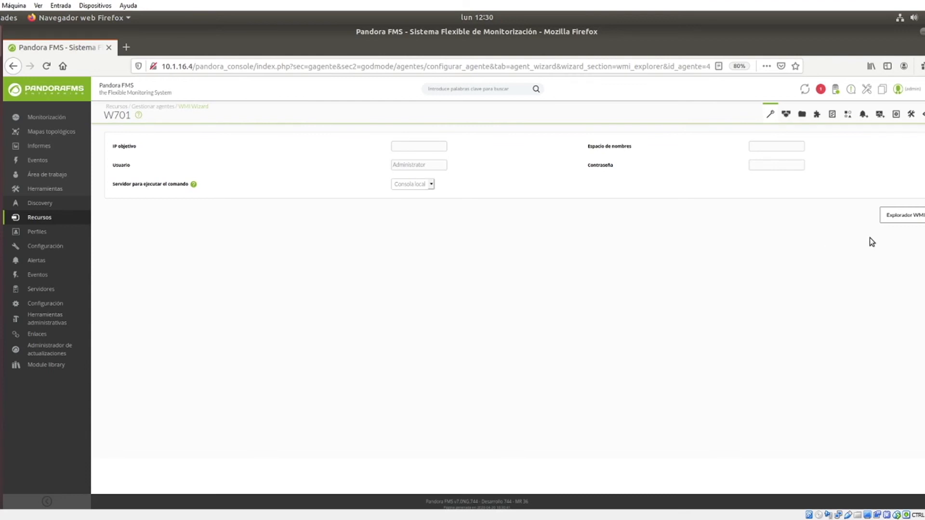
{"action": "mouse_move", "coordinate": [896, 226]}
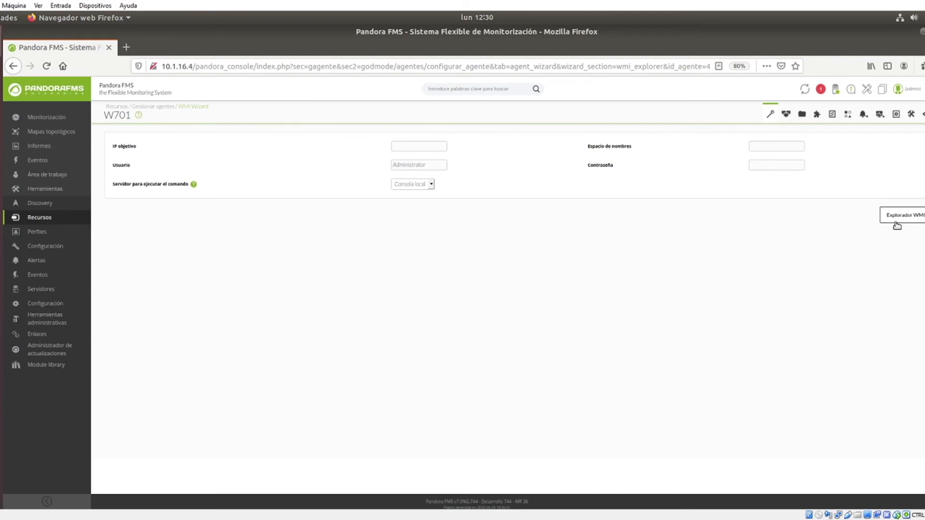
{"action": "left_click", "coordinate": [901, 215]}
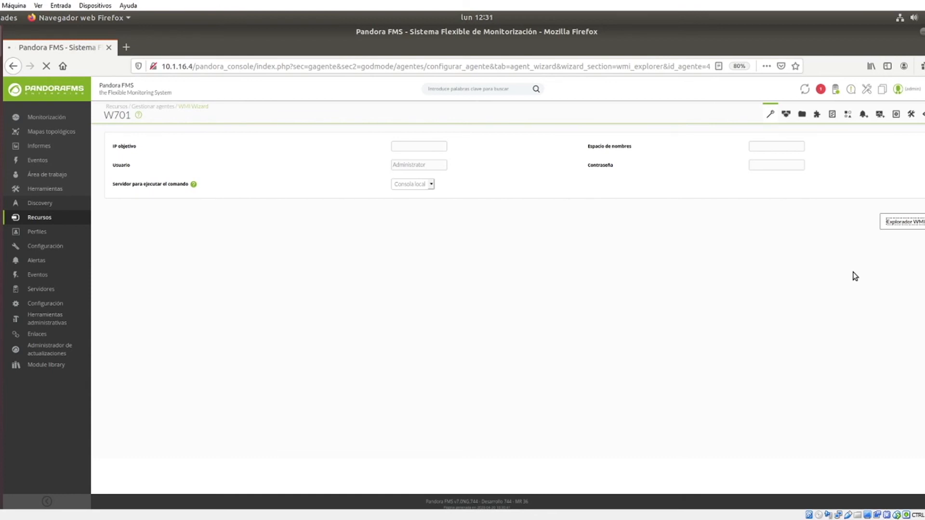
{"action": "mouse_move", "coordinate": [704, 343]}
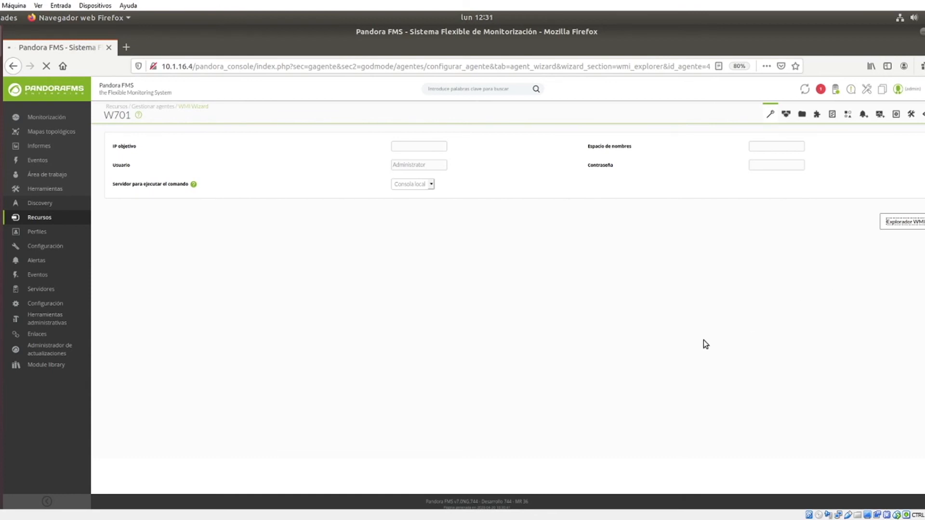